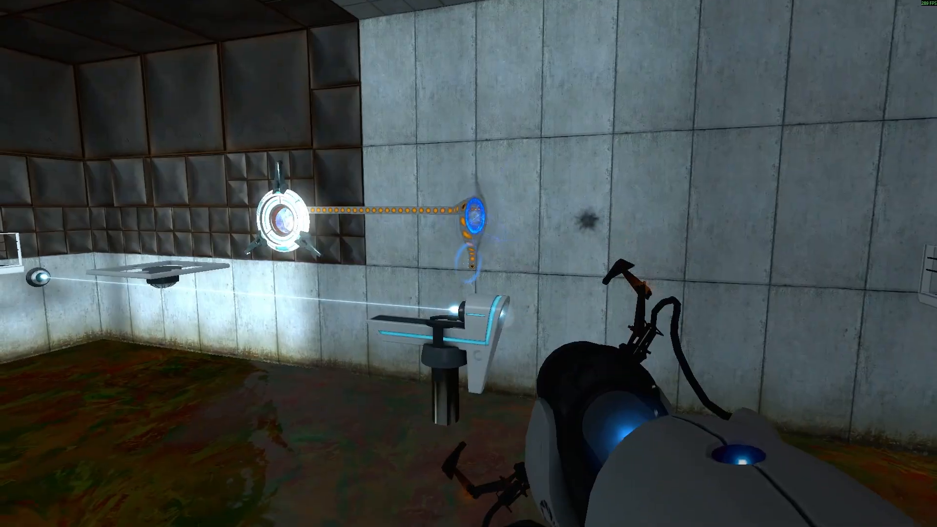
{"action": "mouse_move", "coordinate": [468, 264]}
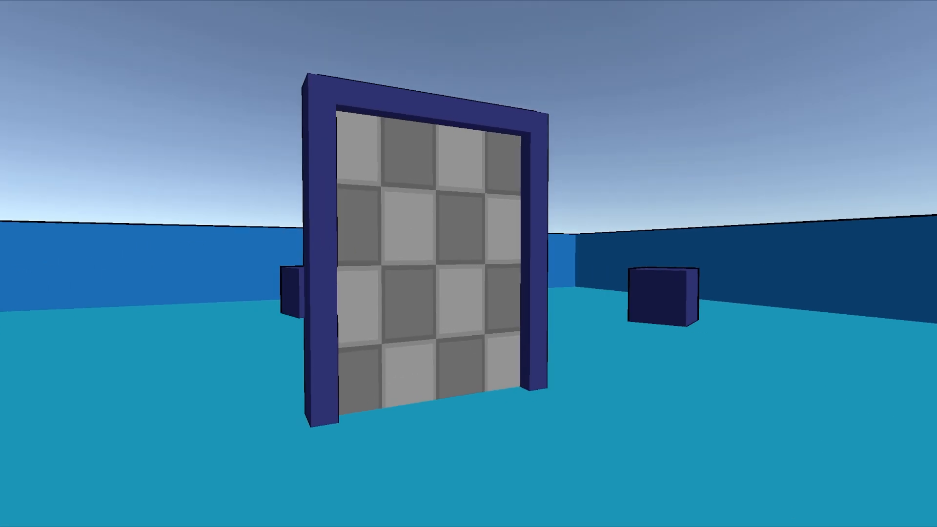
{"action": "mouse_move", "coordinate": [469, 264]}
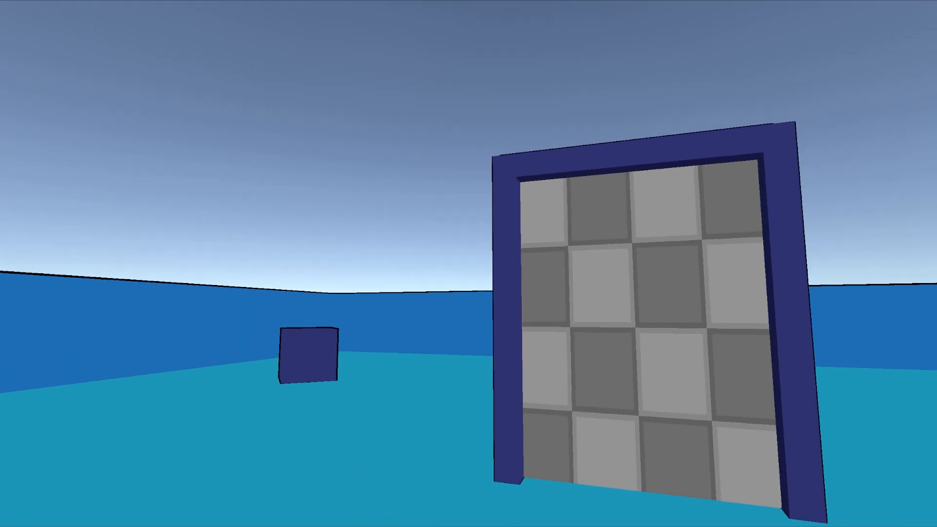
{"action": "mouse_move", "coordinate": [469, 263]}
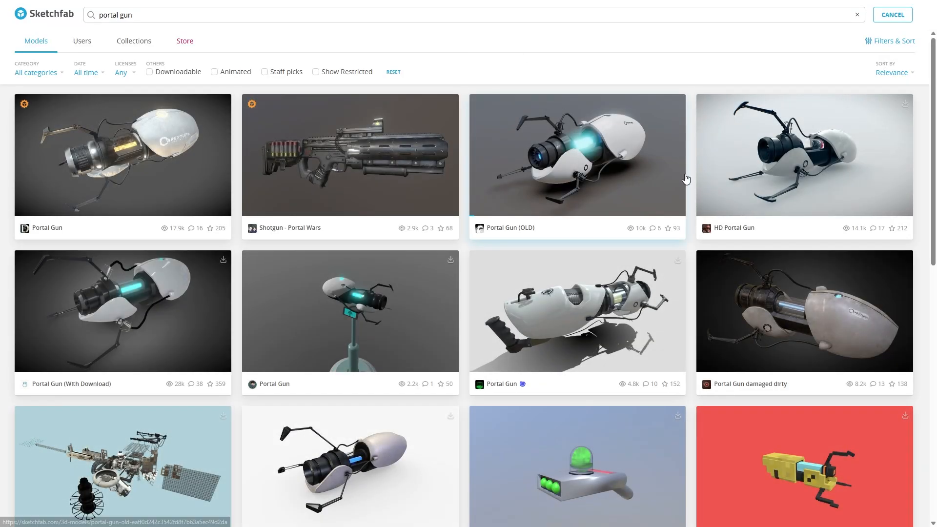
{"action": "left_click", "coordinate": [576, 472]}
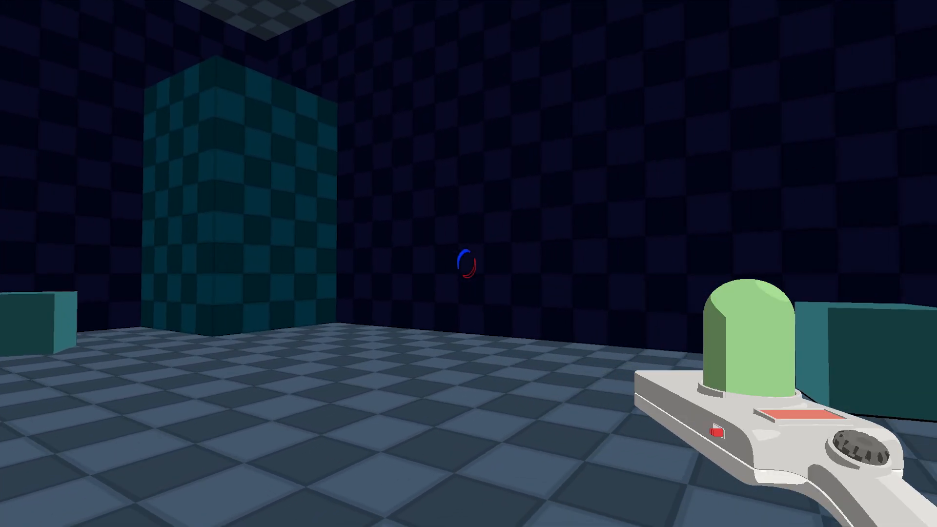
{"action": "left_click", "coordinate": [466, 264]}
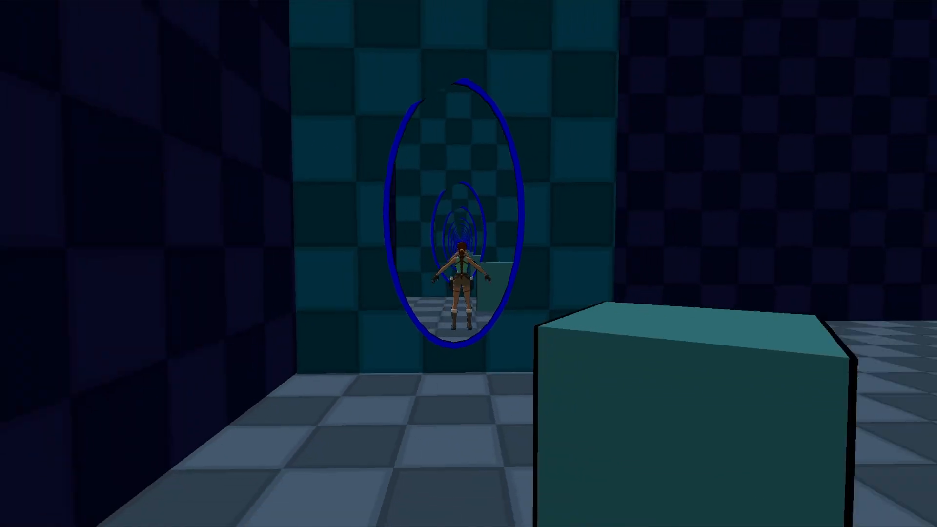
{"action": "key", "text": "Escape"}
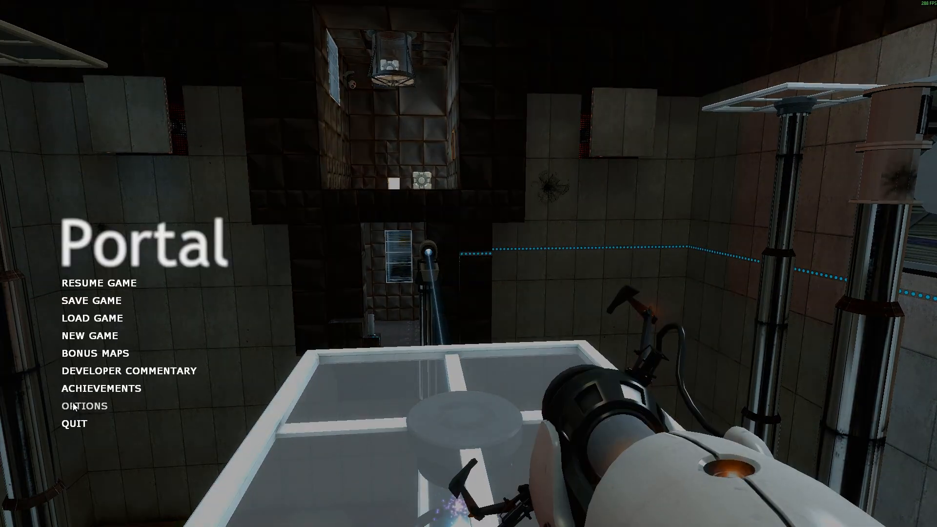
{"action": "left_click", "coordinate": [84, 406]}
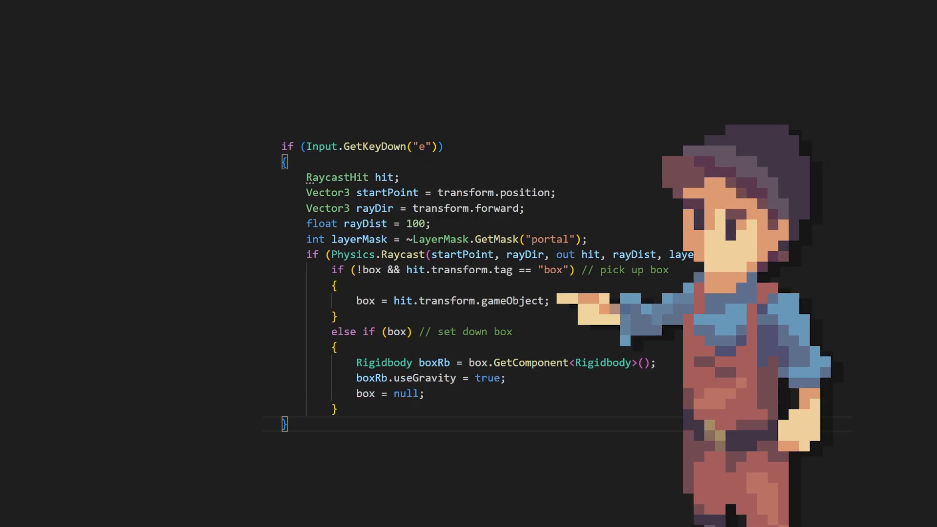
{"action": "type", "text": "box.trans"}
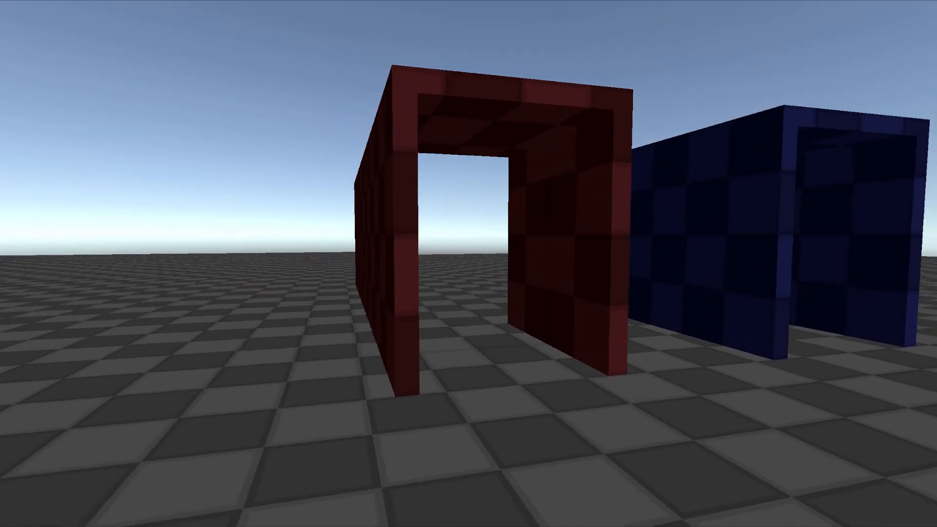
{"action": "mouse_move", "coordinate": [469, 264]}
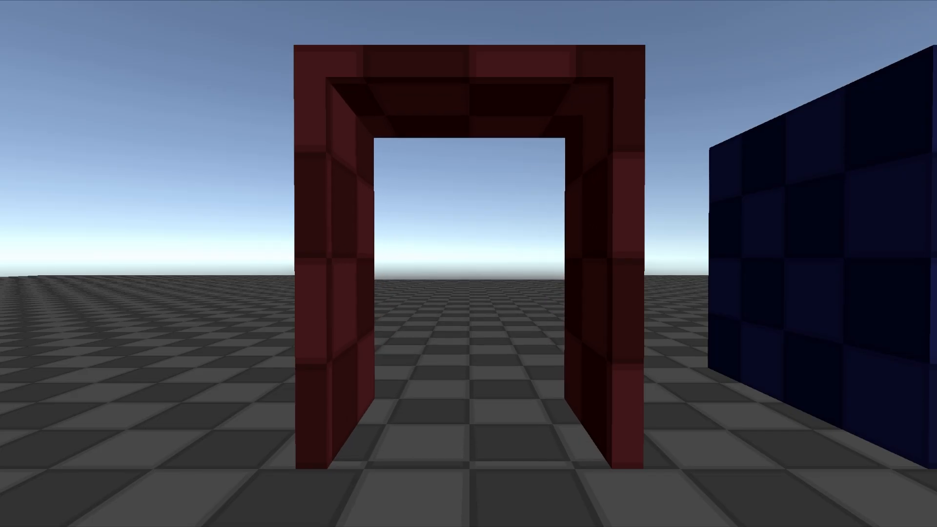
{"action": "key", "text": "w"}
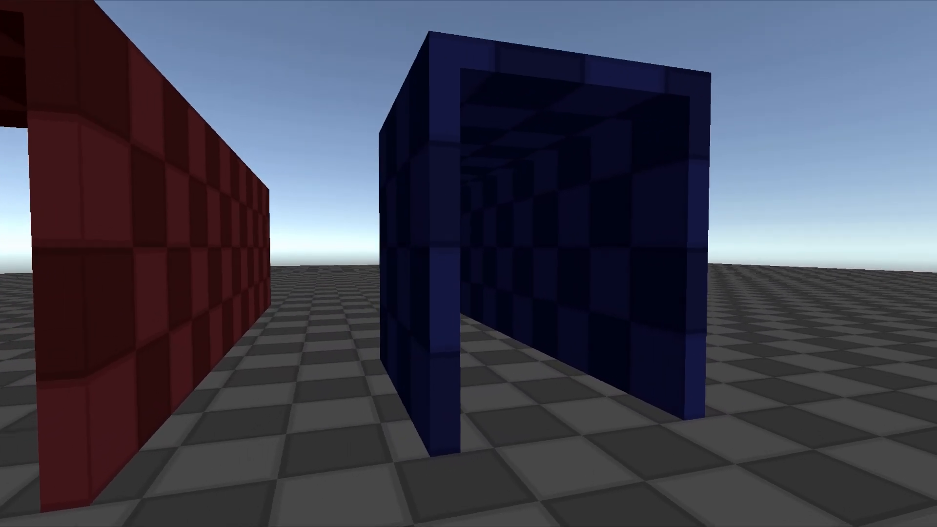
{"action": "key", "text": "w"}
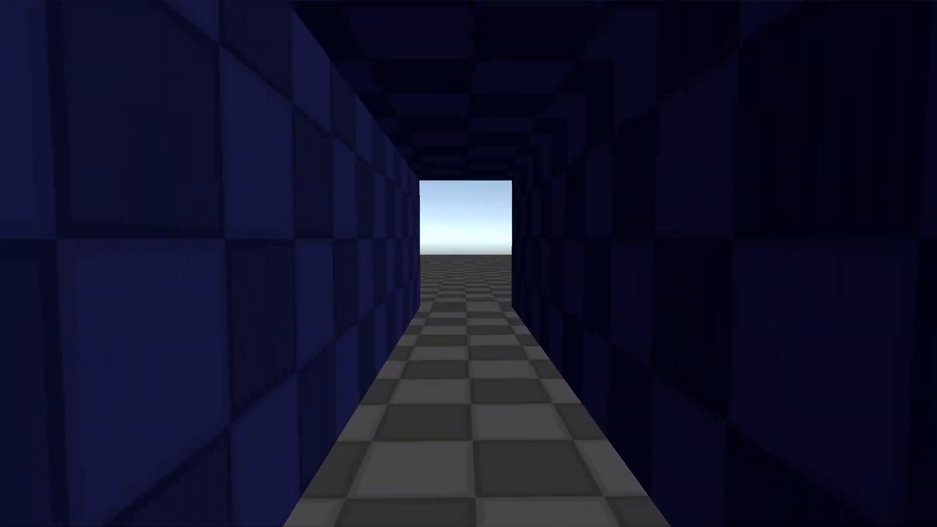